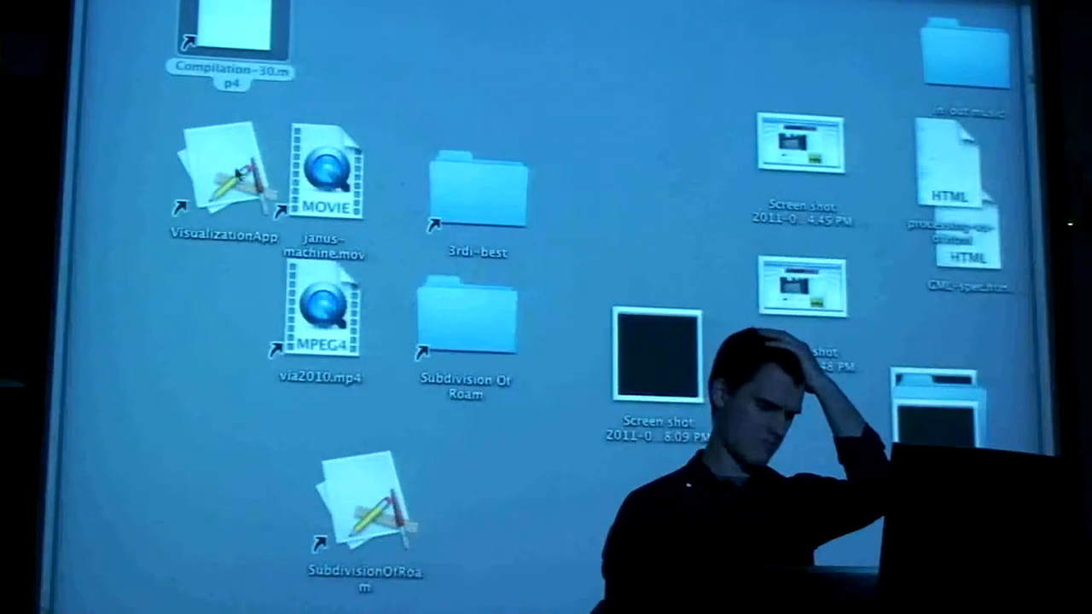
Switch from the Finder desktop to QuickTime Player.
click(323, 171)
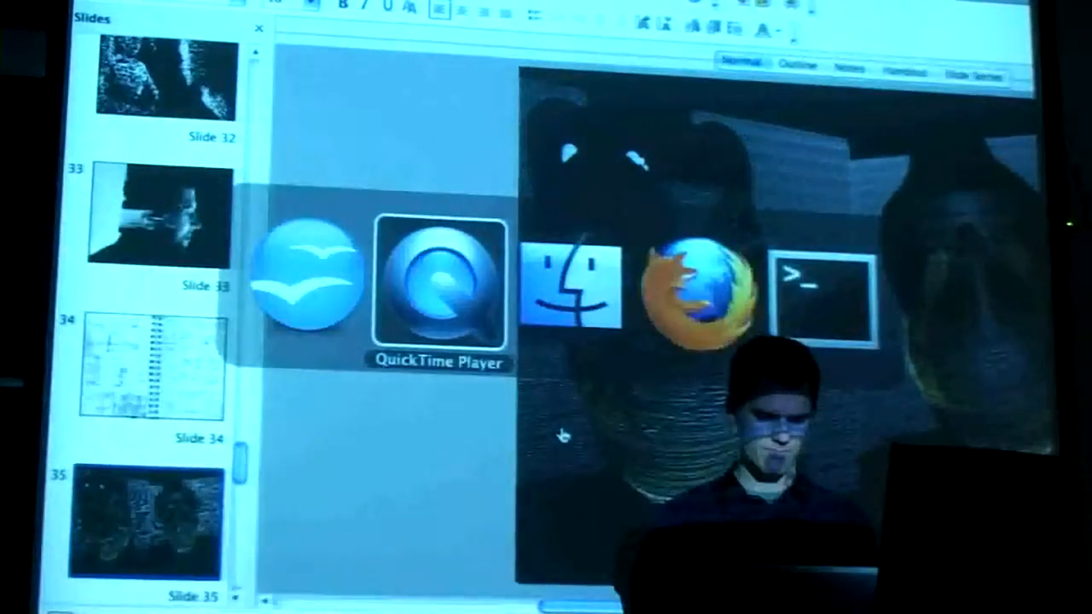
Start playback of Compilation-30.mp4 and let the 3D-scan montage run past one minute.
click(440, 281)
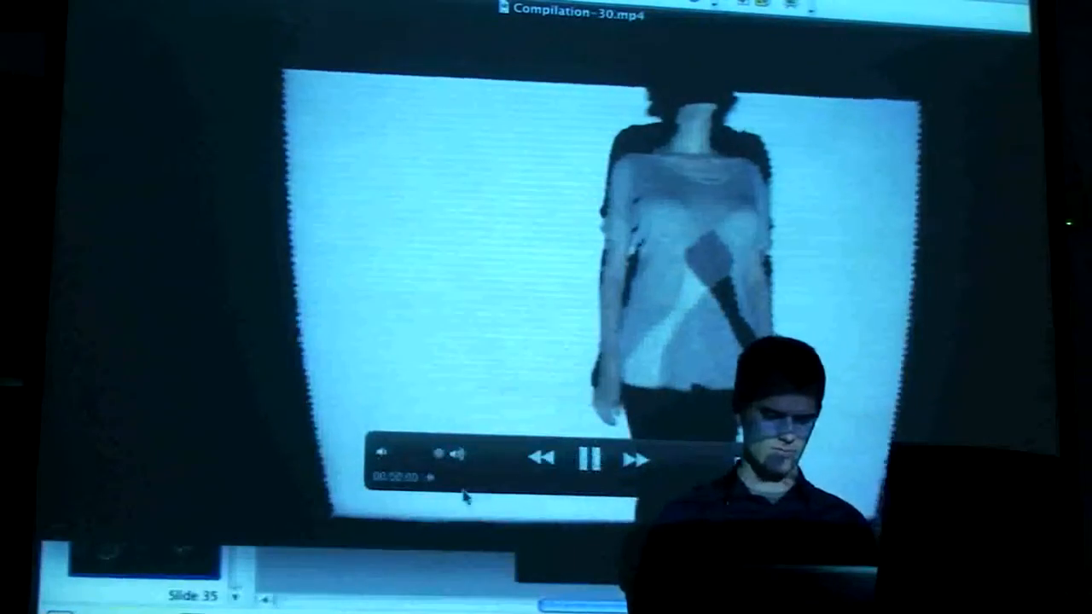
click(591, 457)
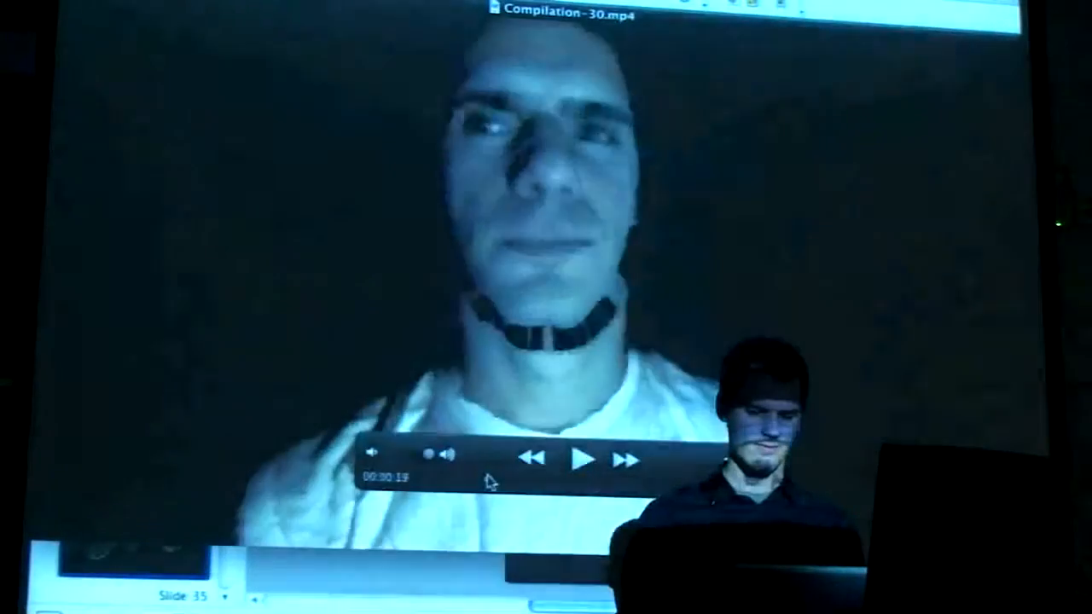
click(584, 459)
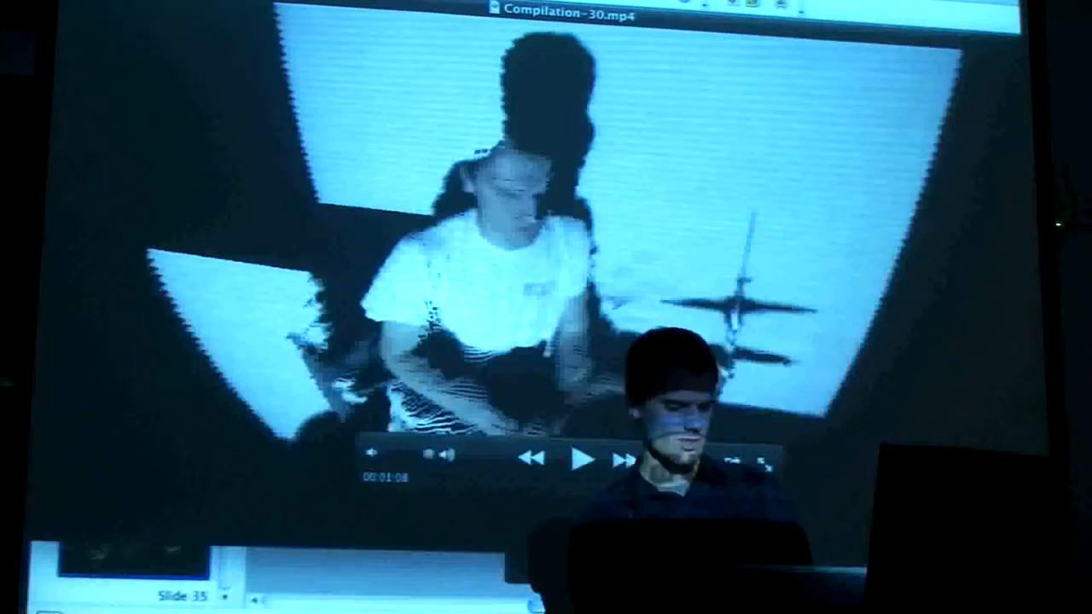
click(584, 459)
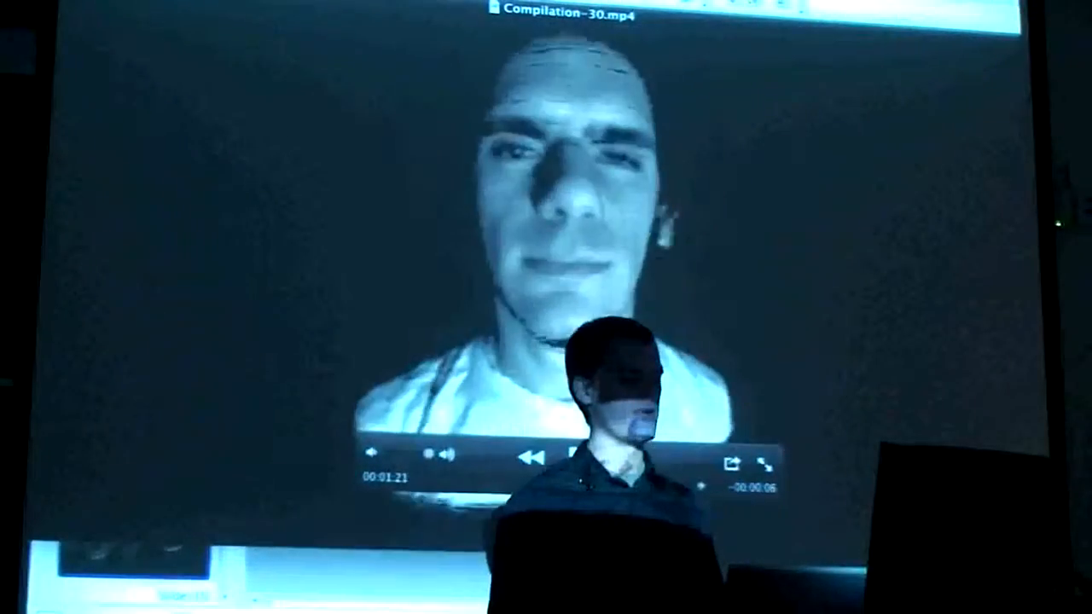
Stop the compilation video before returning to Finder's Documents listing.
click(570, 457)
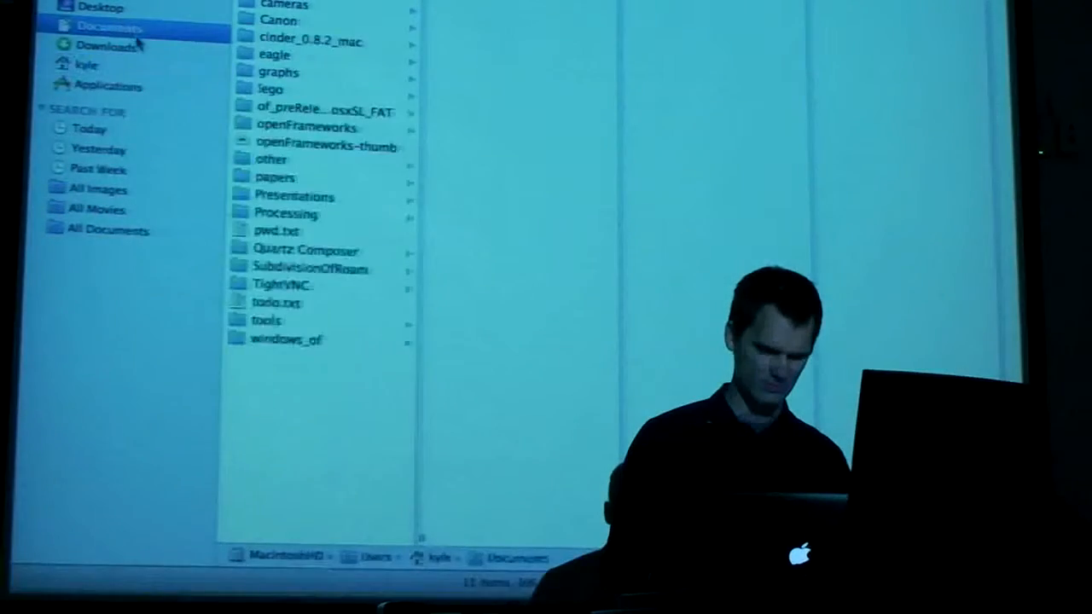
click(106, 44)
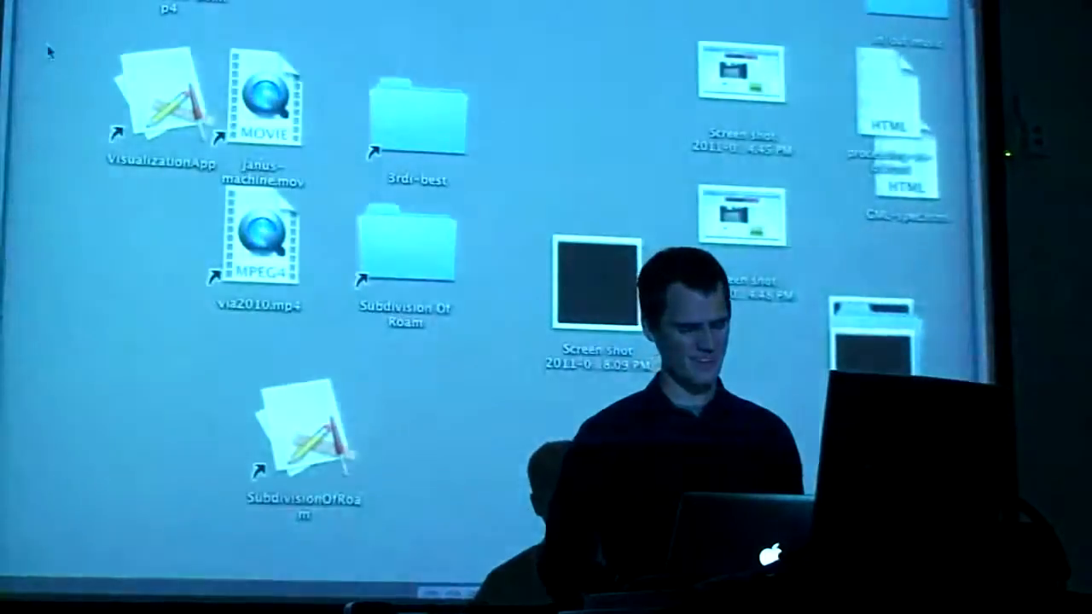
click(161, 97)
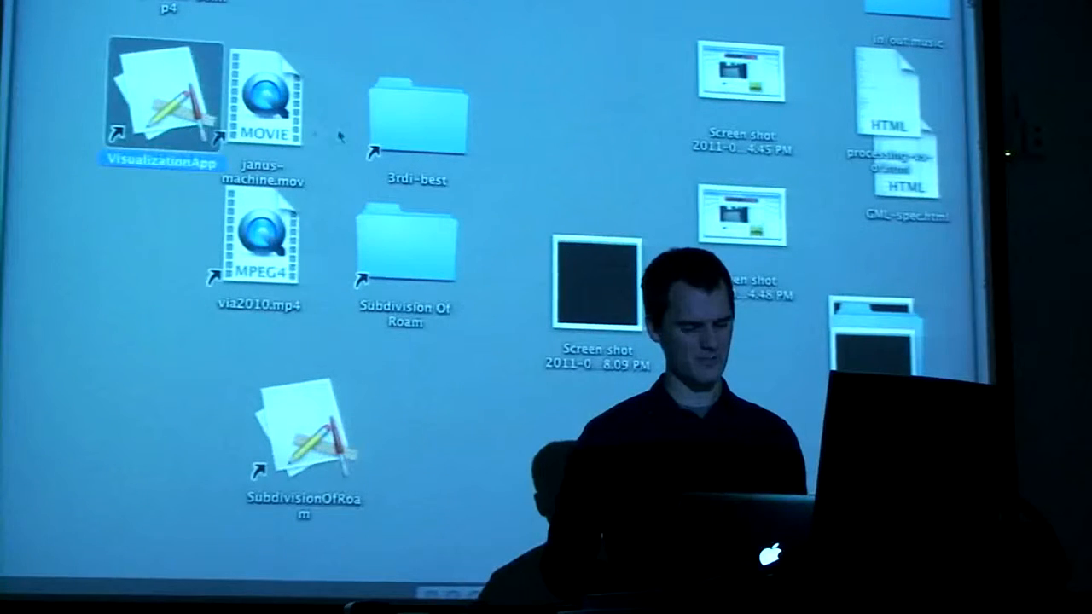
click(263, 239)
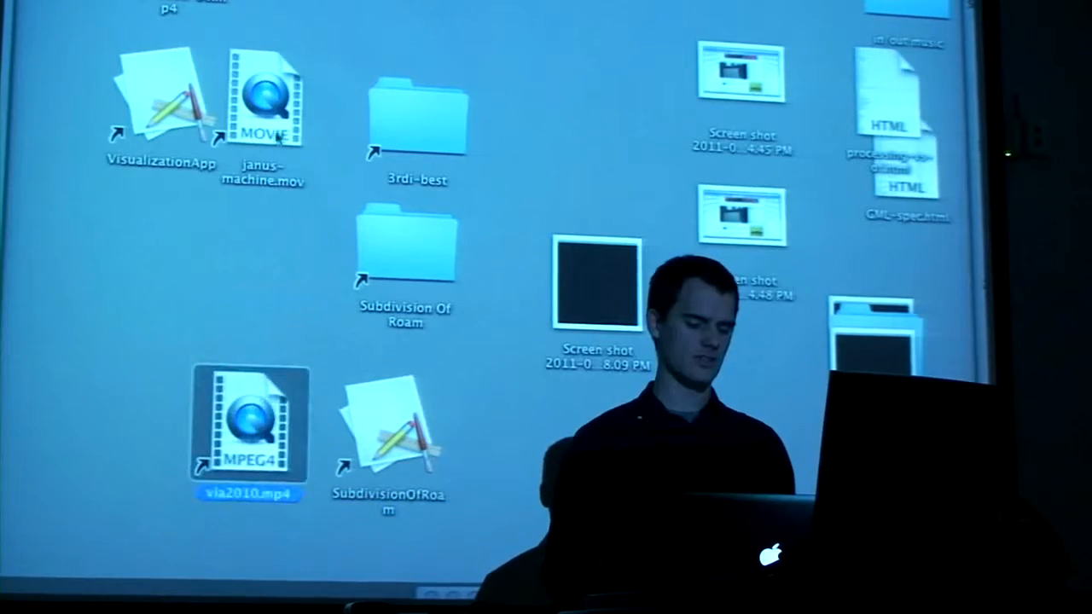
double_click(251, 423)
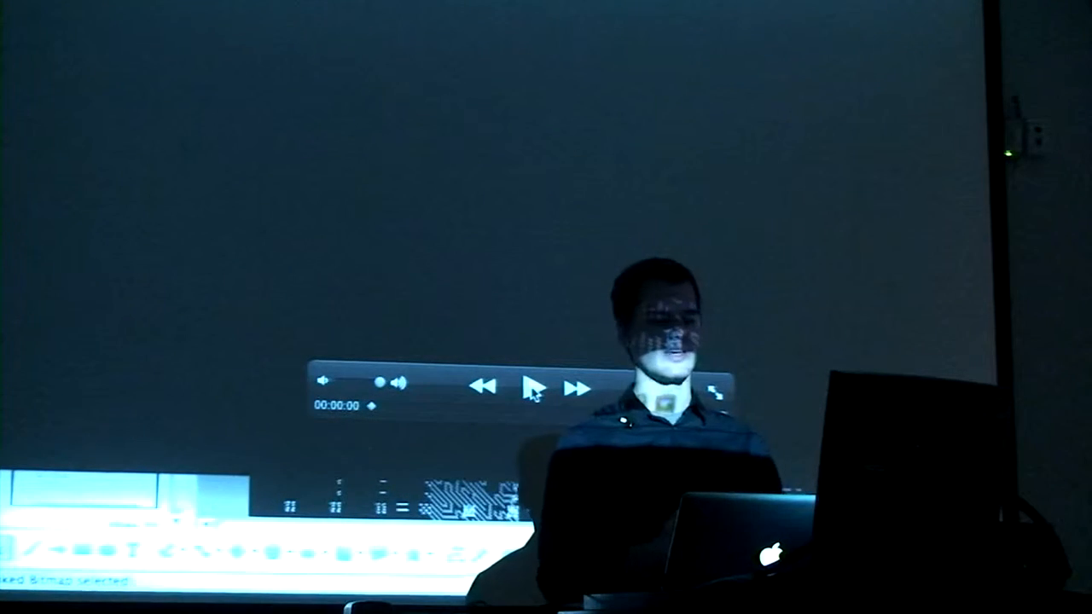
click(529, 389)
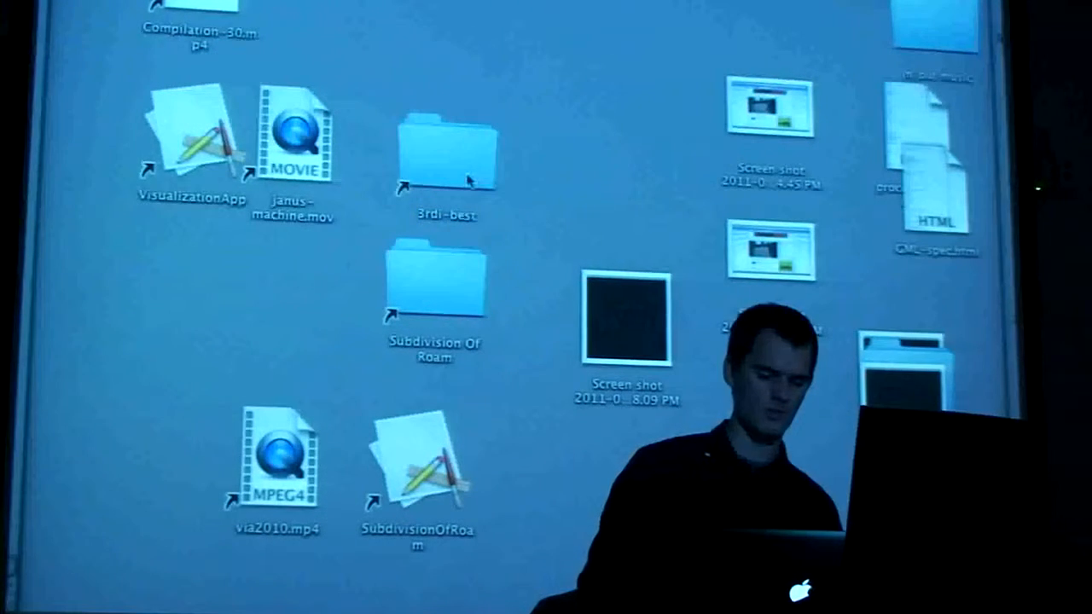
Select the Subdivision Of Roam desktop alias and open it to list its MVI clips.
click(445, 153)
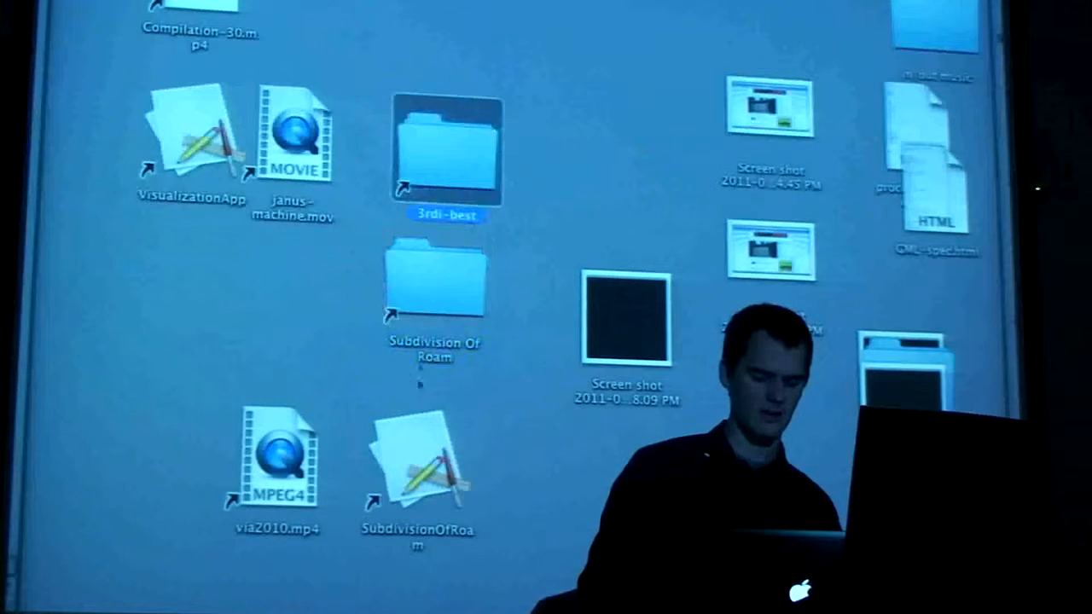
click(437, 286)
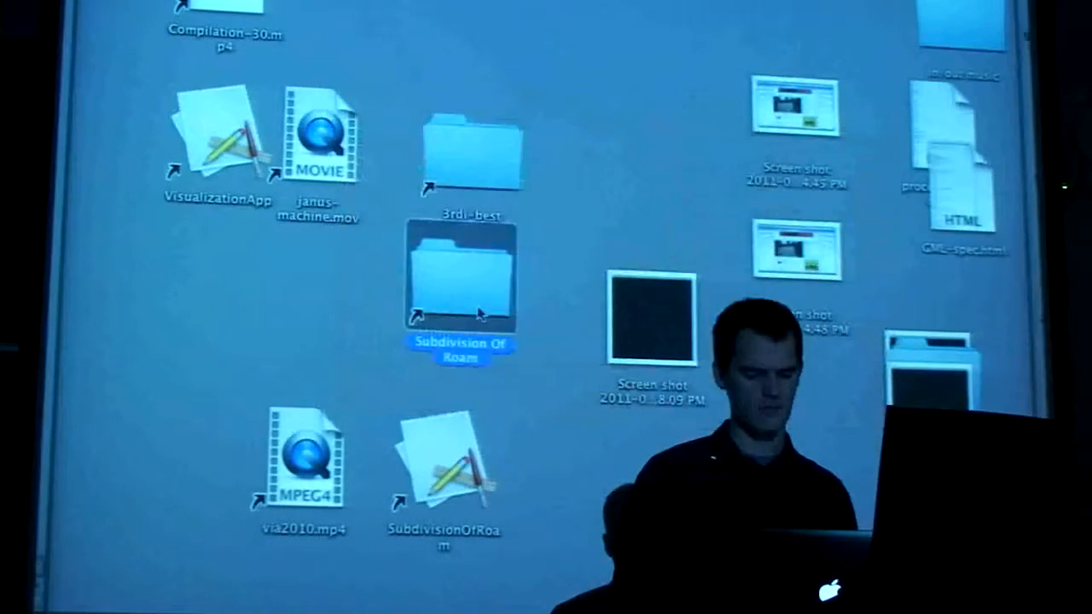
double_click(461, 282)
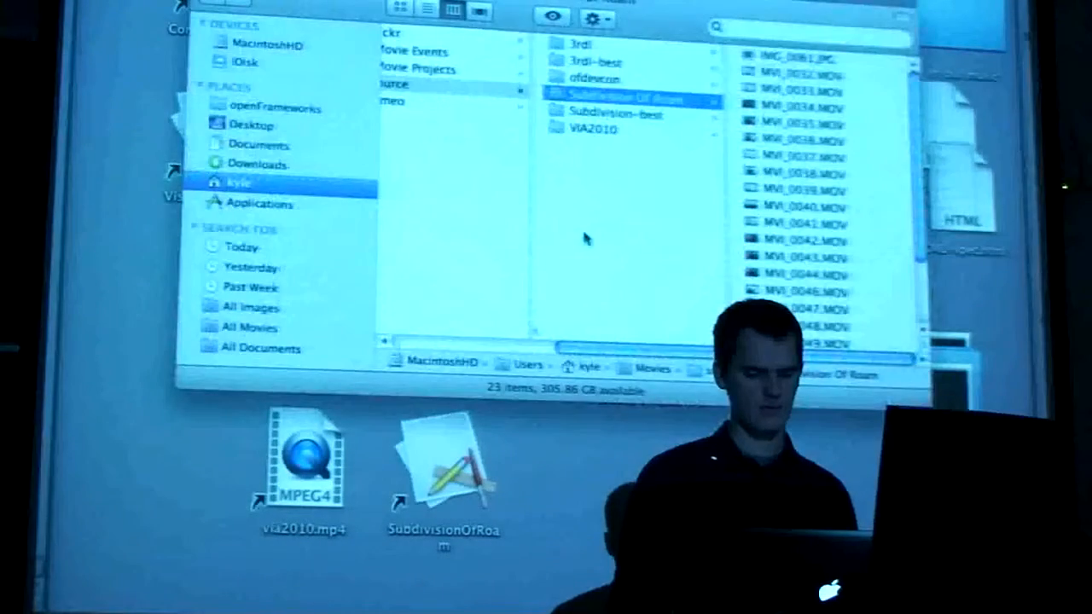